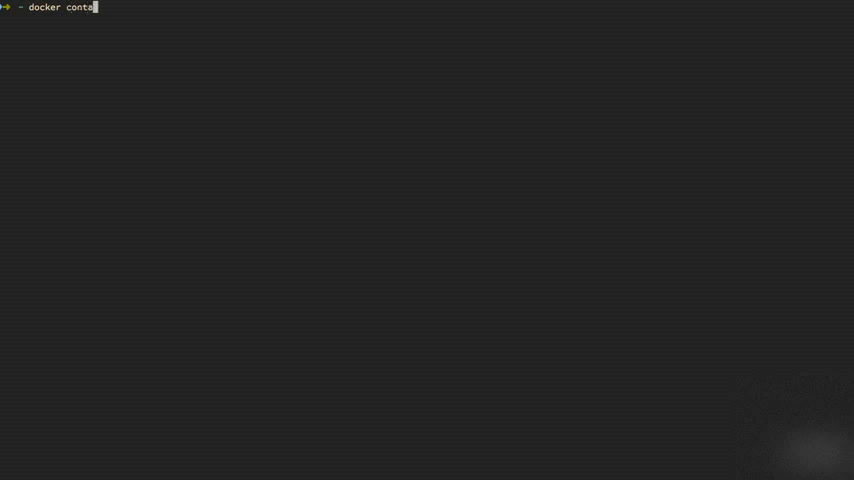
Step: Run docker container run --publish 80:80 nginx, pulling the image and starting nginx in the foreground
{"action": "type", "text": "iner run --"}
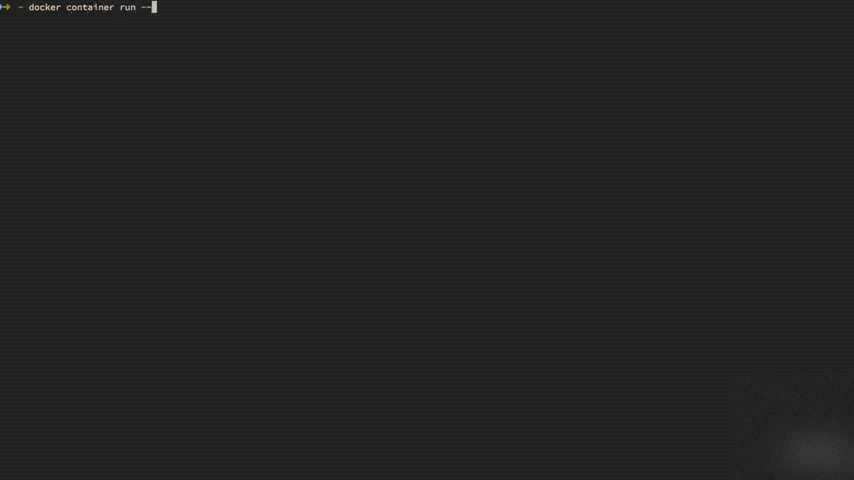
{"action": "type", "text": "publish"}
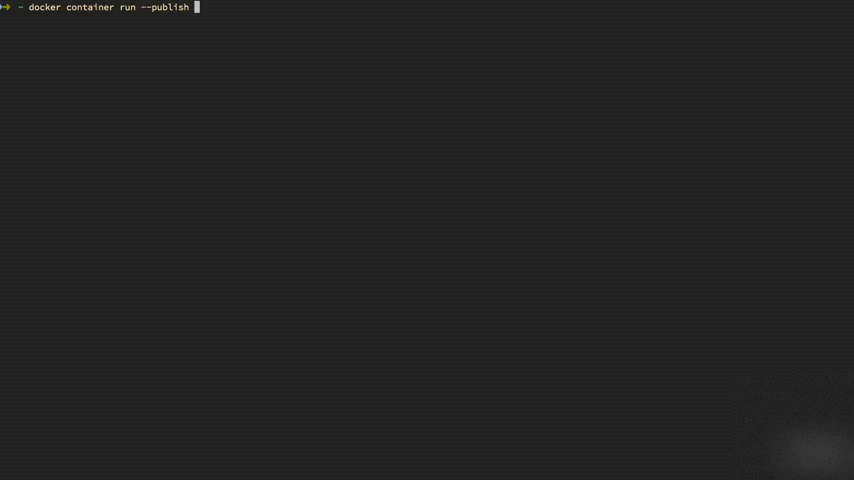
{"action": "type", "text": "80:"}
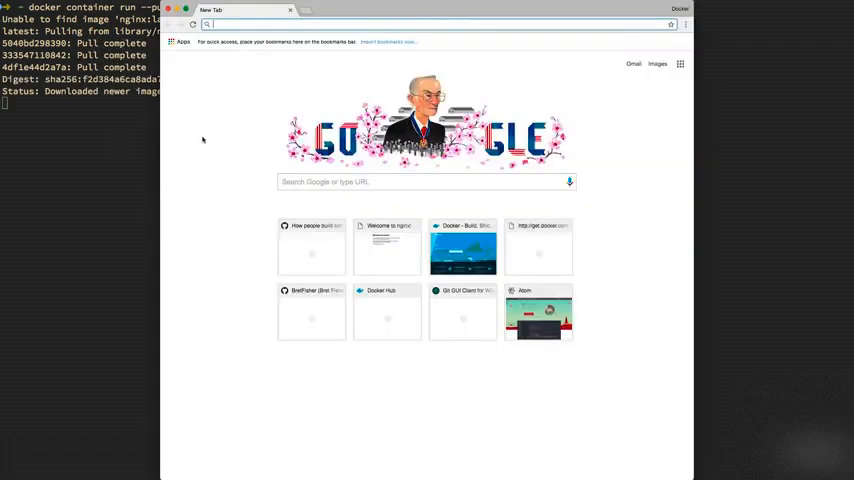
Step: Visit localhost in Chrome so the nginx container serves the default page
{"action": "type", "text": "localhost"}
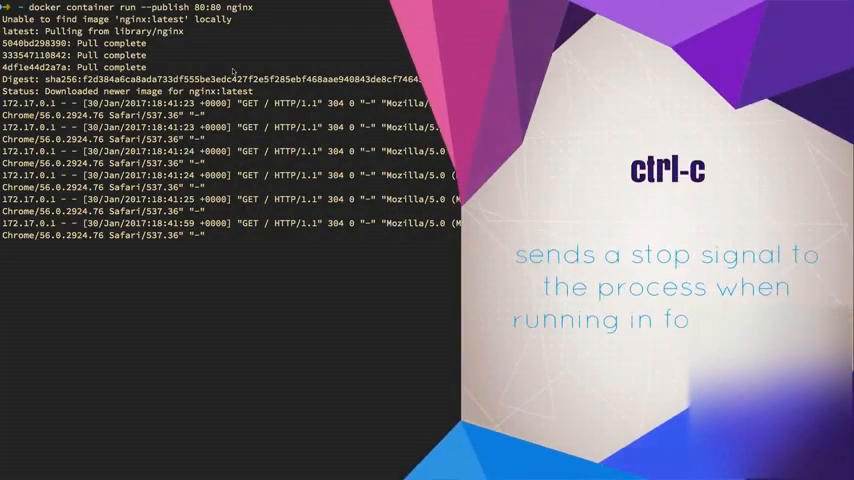
Step: Stop the foreground container with Ctrl+C and rerun nginx with --publish 80:80 --detach
{"action": "key", "text": "ctrl+c"}
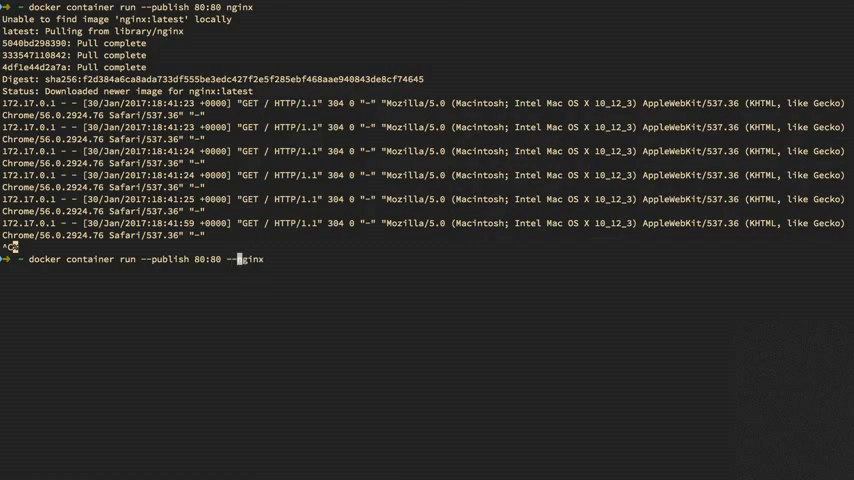
{"action": "type", "text": "detach"}
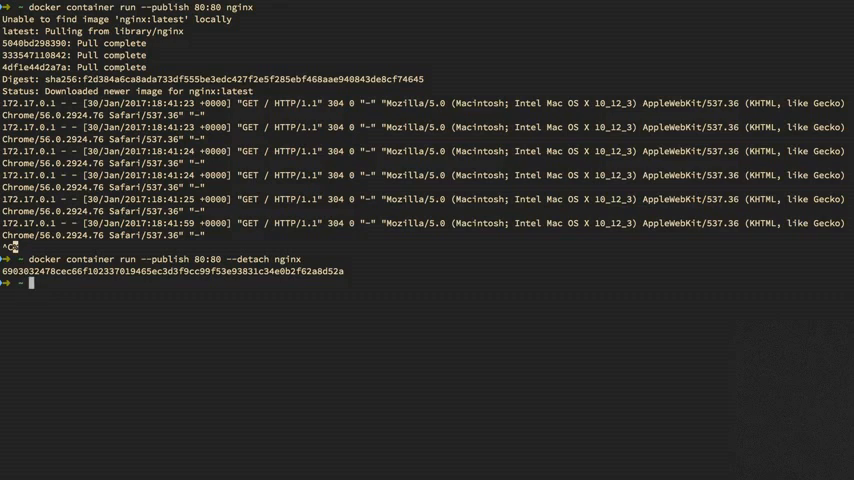
{"action": "mouse_move", "coordinate": [234, 72]}
{"action": "type", "text": "docker container stop"}
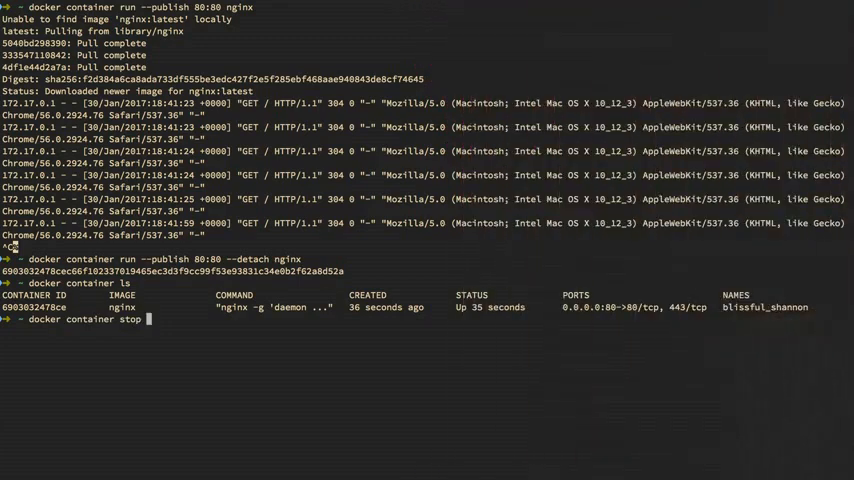
Step: Stop the detached nginx container by ID prefix with docker container stop 690
{"action": "type", "text": "690"}
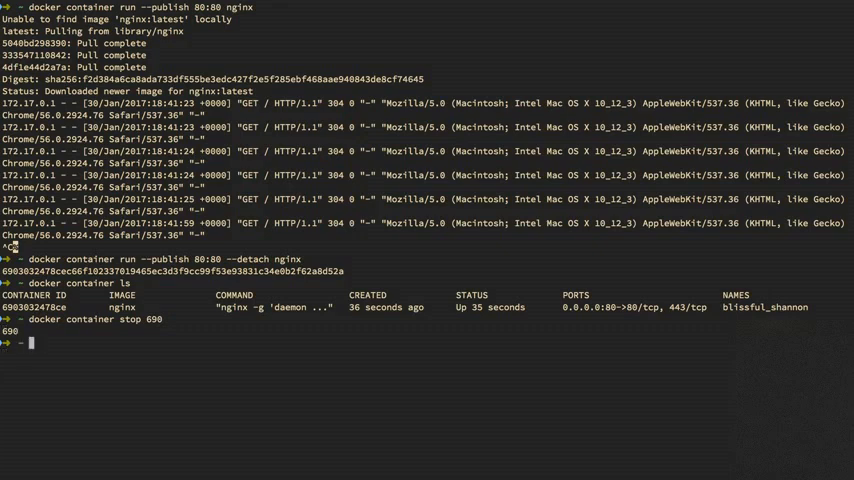
{"action": "type", "text": "docker container stop 690"}
{"action": "type", "text": "docker container ls -a"}
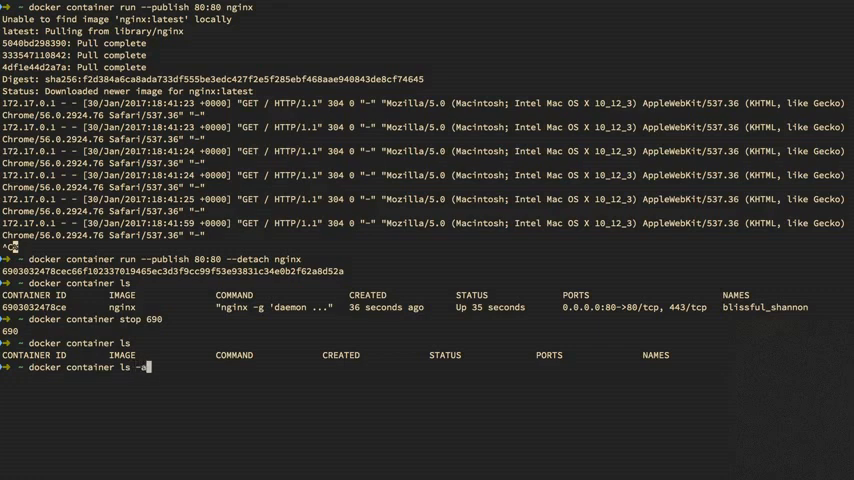
Step: List running containers with docker container ls, then all containers with ls -a
{"action": "key", "text": "enter"}
{"action": "type", "text": "docker container "}
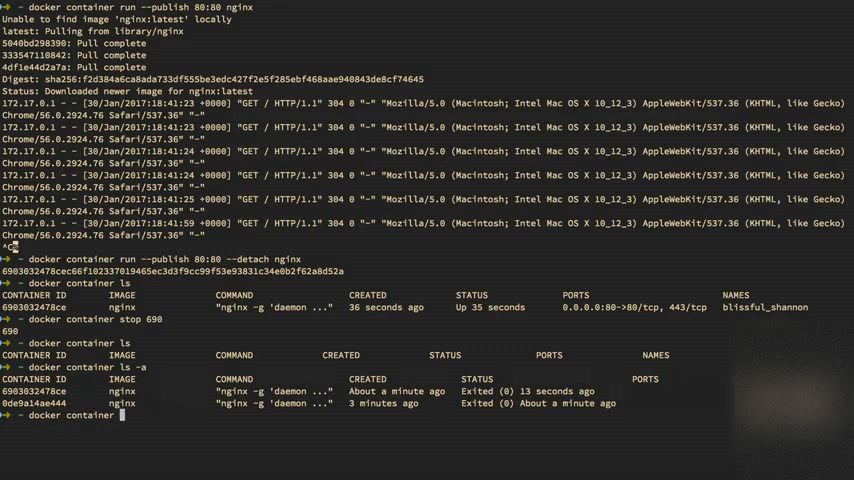
Step: Run a detached nginx container named webhost on port 80:80 and list all containers
{"action": "type", "text": "run --publish"}
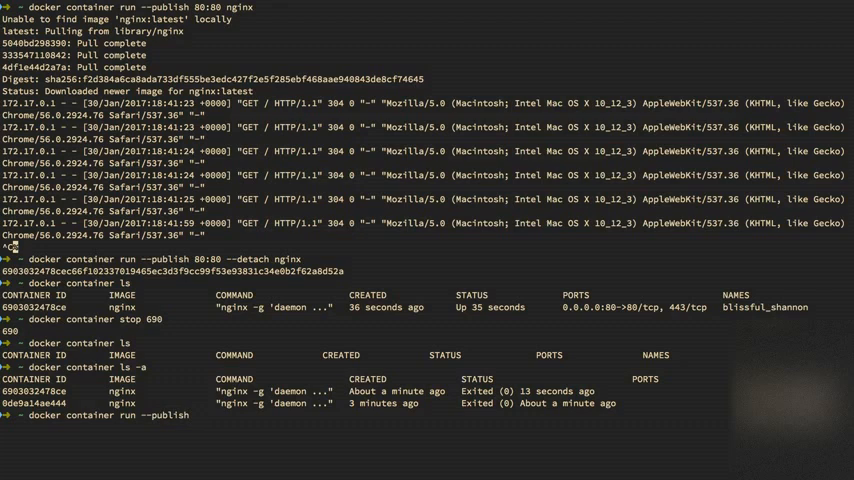
{"action": "type", "text": "80:80"}
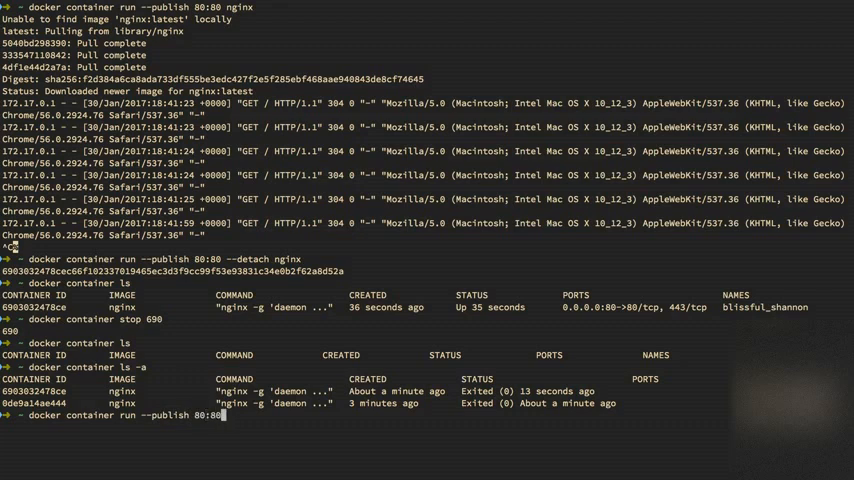
{"action": "type", "text": "--detach"}
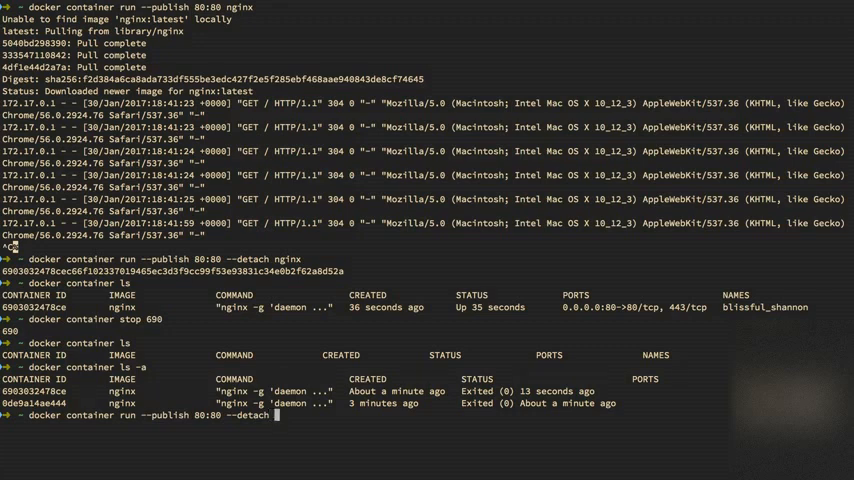
{"action": "type", "text": "--name webhost nginx"}
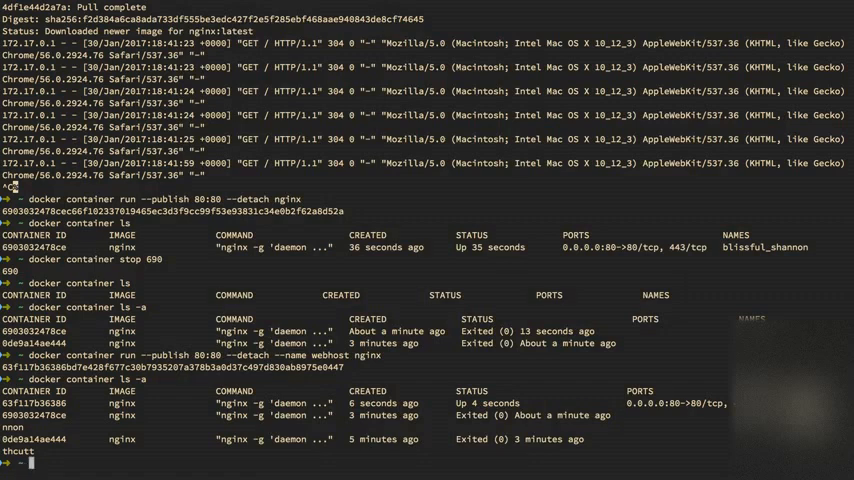
Step: Show webhost's access log with docker container logs webhost
{"action": "type", "text": "docker container"}
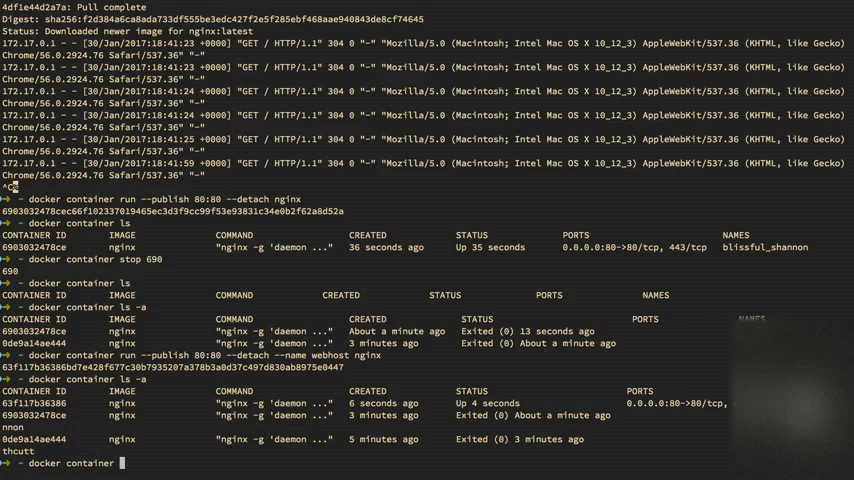
{"action": "type", "text": "logs webhost"}
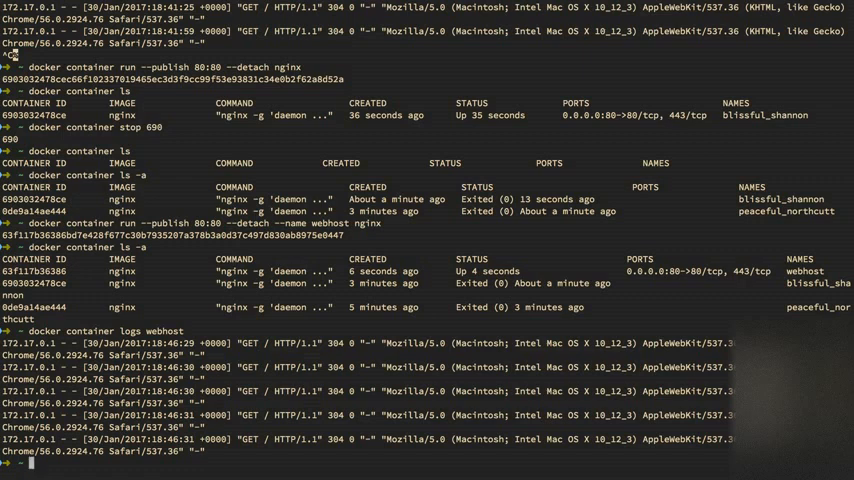
{"action": "type", "text": "docker container"}
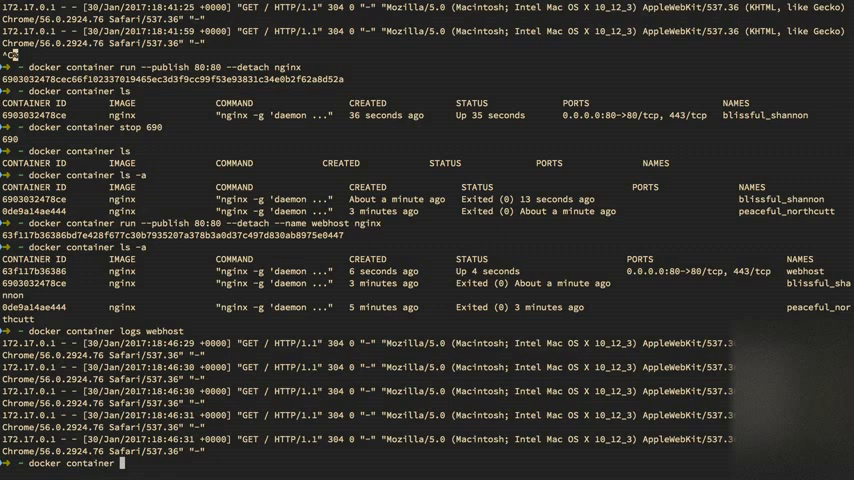
Step: List webhost's nginx master and worker processes with docker container top webhost, checking --help after the usage error
{"action": "type", "text": "top"}
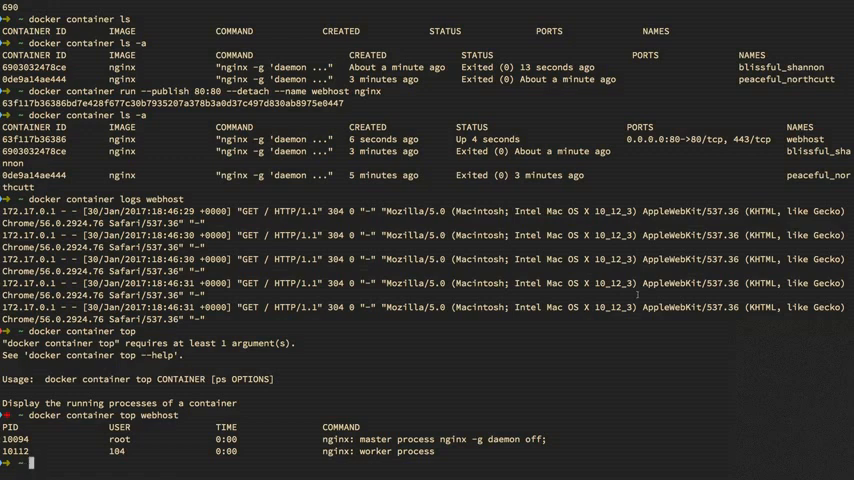
{"action": "type", "text": "docker container"}
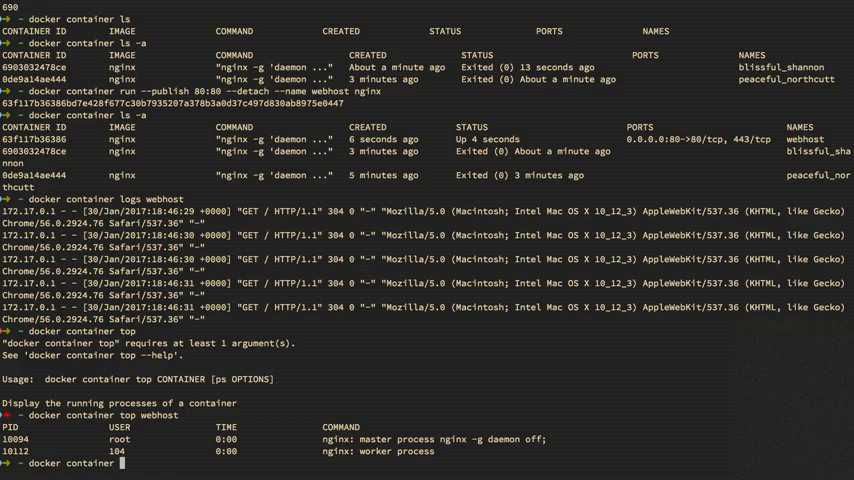
{"action": "type", "text": "--help"}
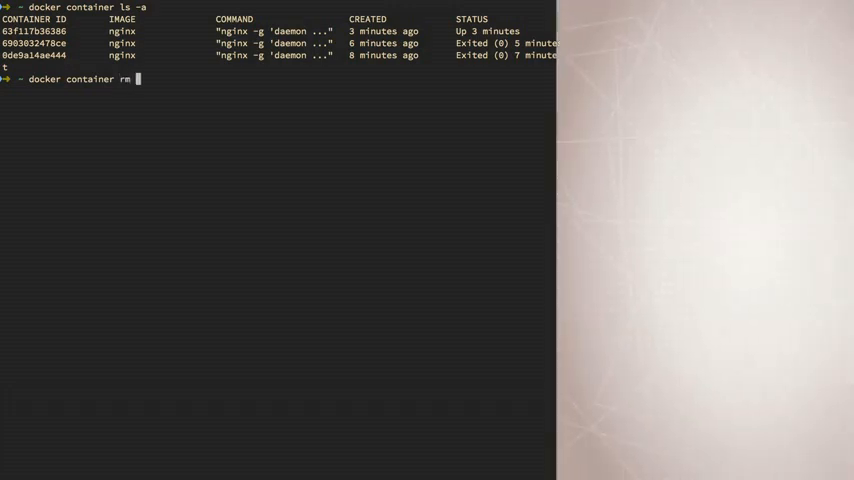
Step: Remove containers 63f 690 0de with docker container rm; the running webhost is refused
{"action": "type", "text": "63f 690 0"}
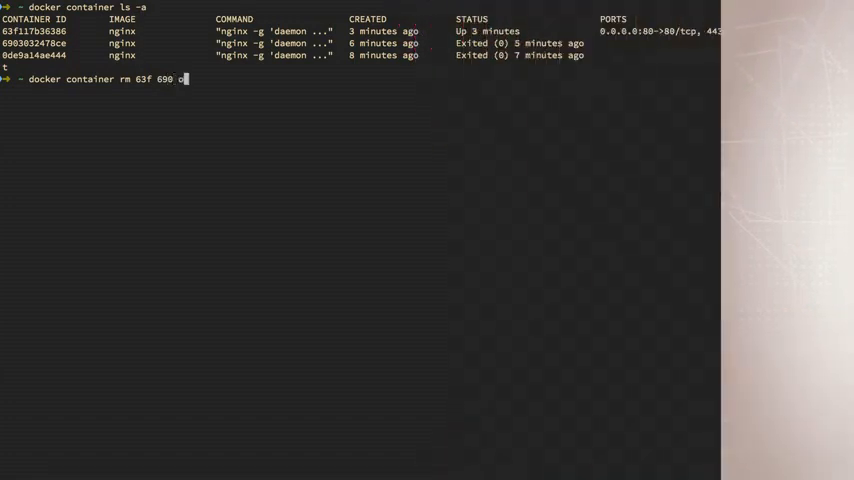
{"action": "type", "text": "de"}
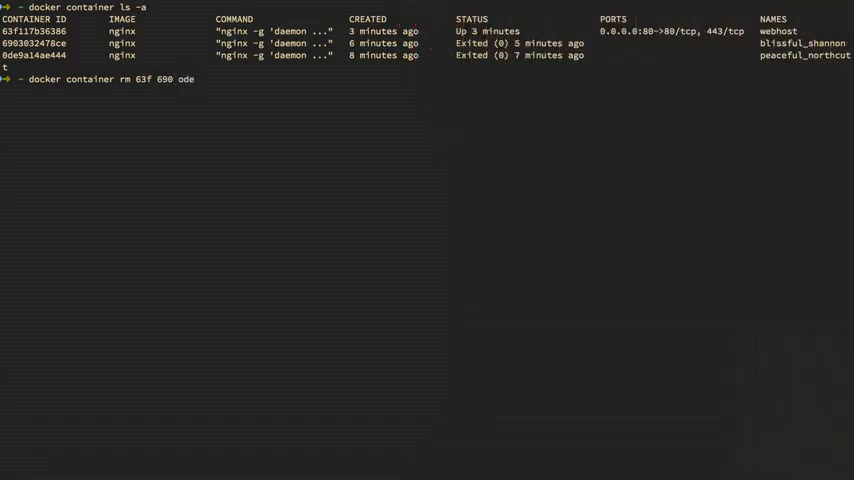
{"action": "type", "text": "de"}
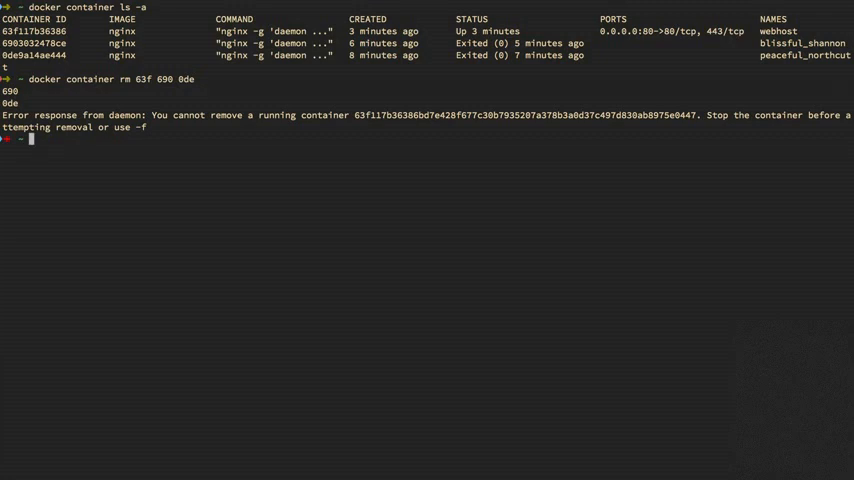
{"action": "type", "text": "docker container ls"}
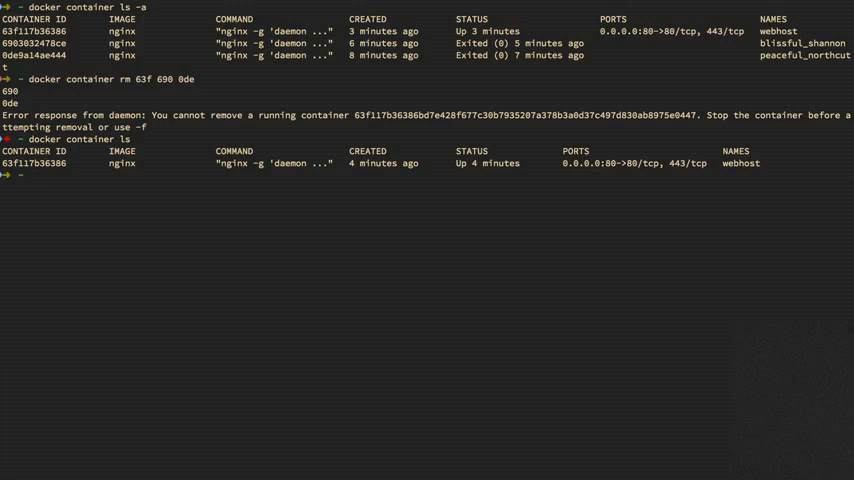
Step: Force-remove the running webhost container with docker container rm -f 63f
{"action": "type", "text": "docker c"}
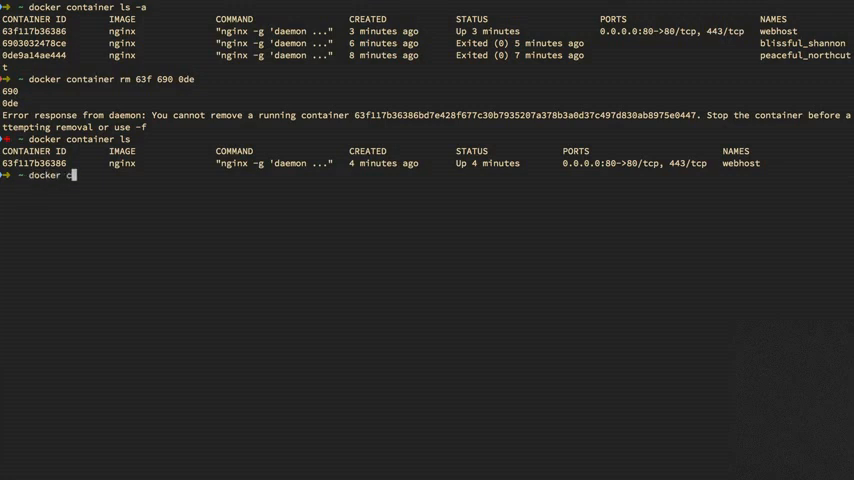
{"action": "type", "text": "ontainer rm"}
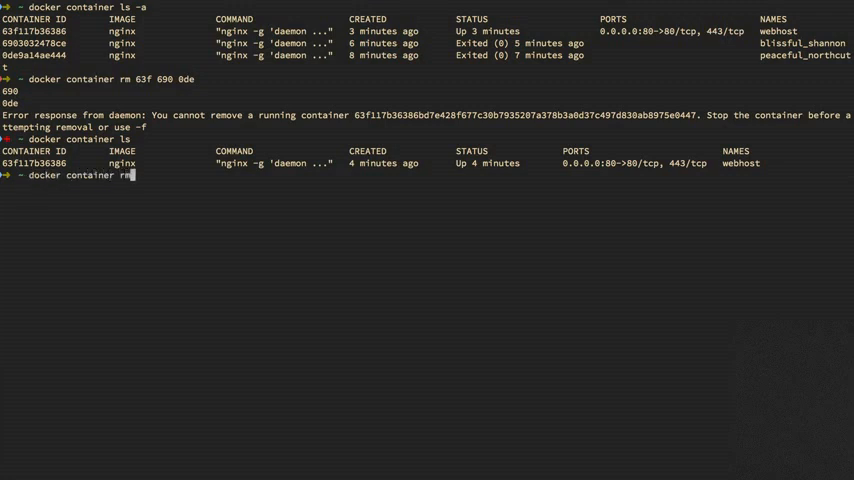
{"action": "type", "text": "-f"}
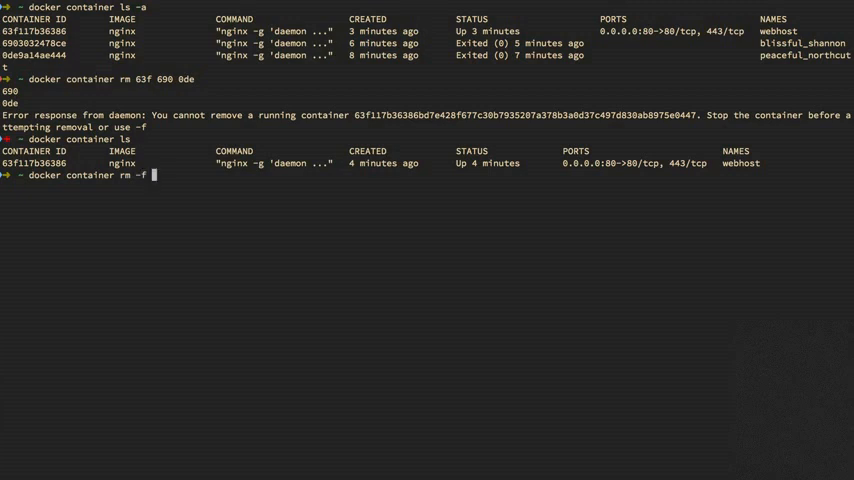
{"action": "type", "text": "63f"}
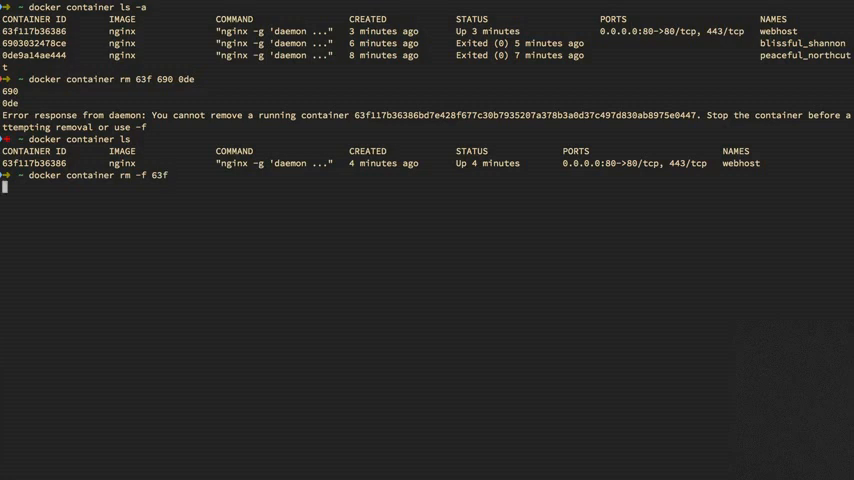
{"action": "type", "text": "doc"}
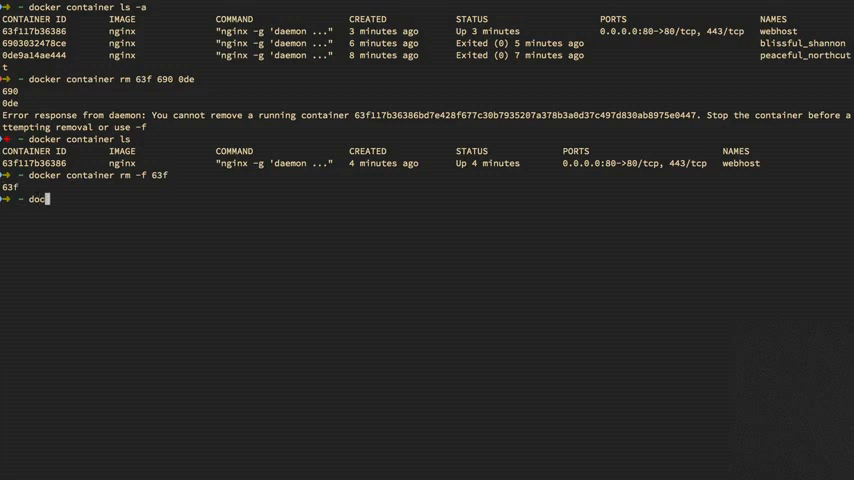